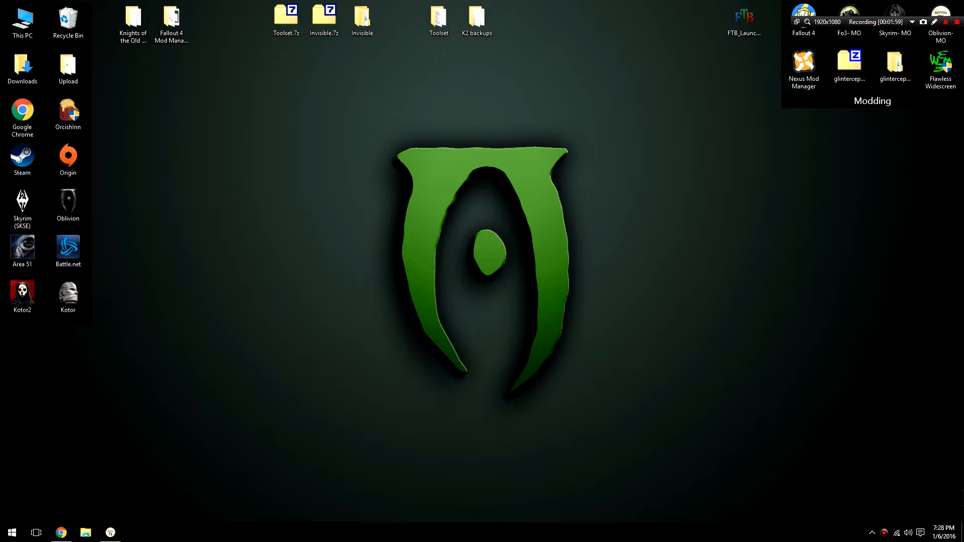
# Step: Bring up Oblivion Mod Organizer from the Windows taskbar
pyautogui.click(85, 532)
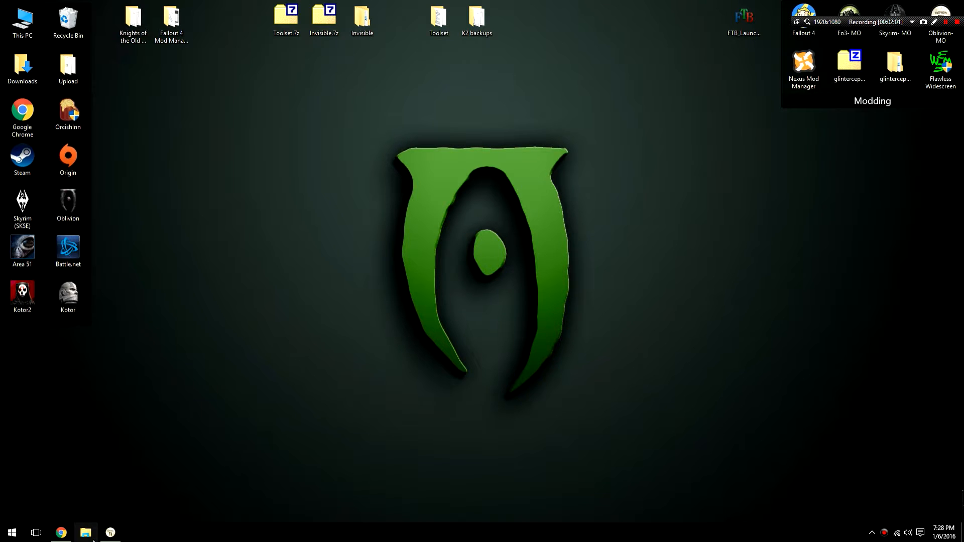
pyautogui.click(110, 532)
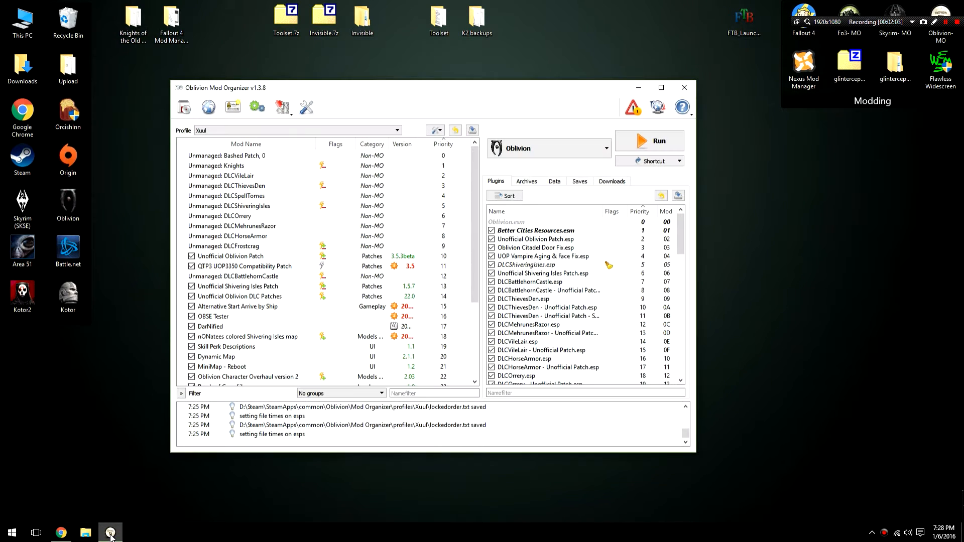
# Step: Enable Automatic Archive Invalidation for the Xuul profile in the Profiles dialog
pyautogui.click(295, 130)
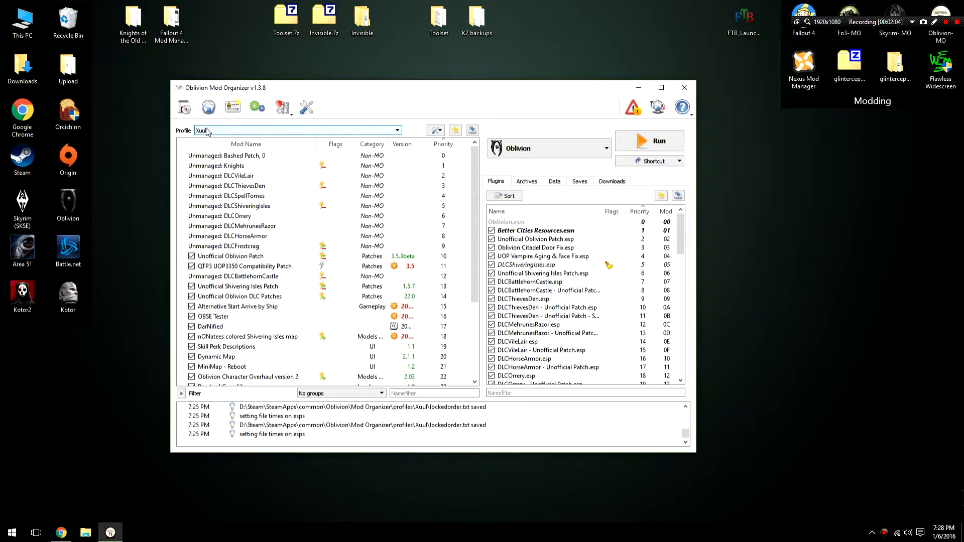
pyautogui.click(398, 129)
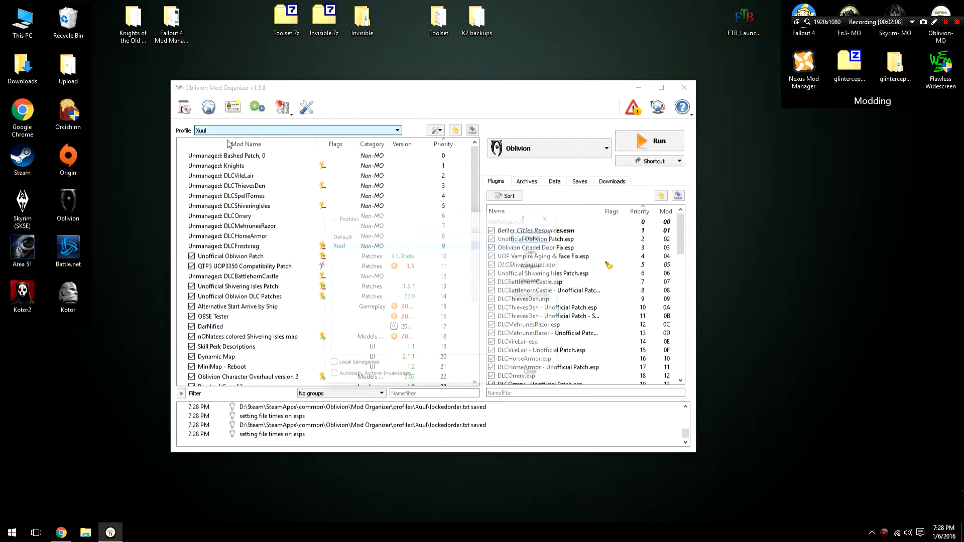
pyautogui.click(435, 131)
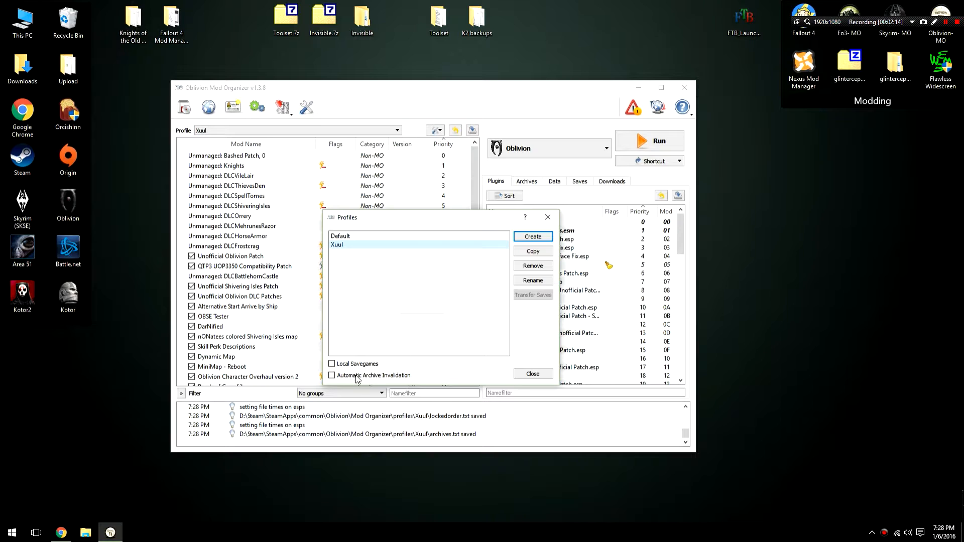
pyautogui.click(333, 375)
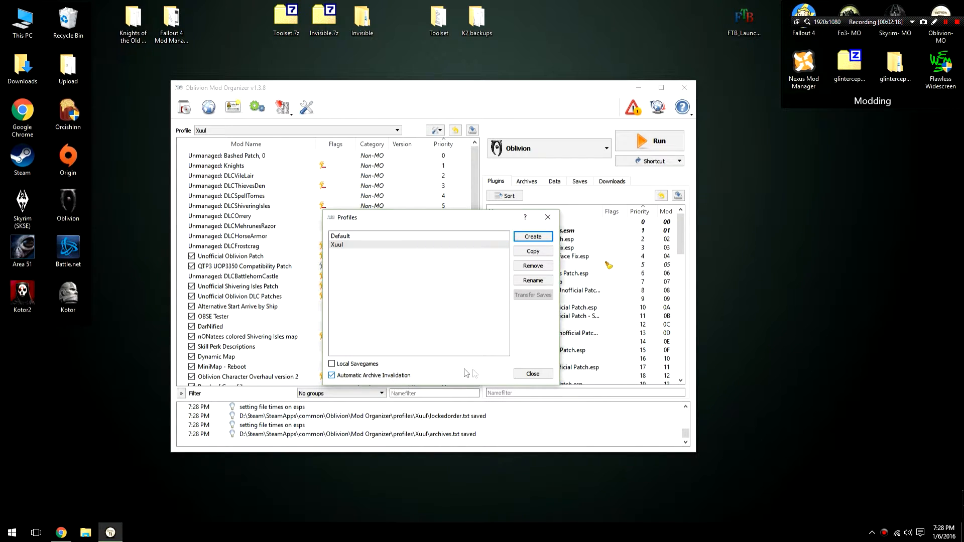
pyautogui.click(532, 373)
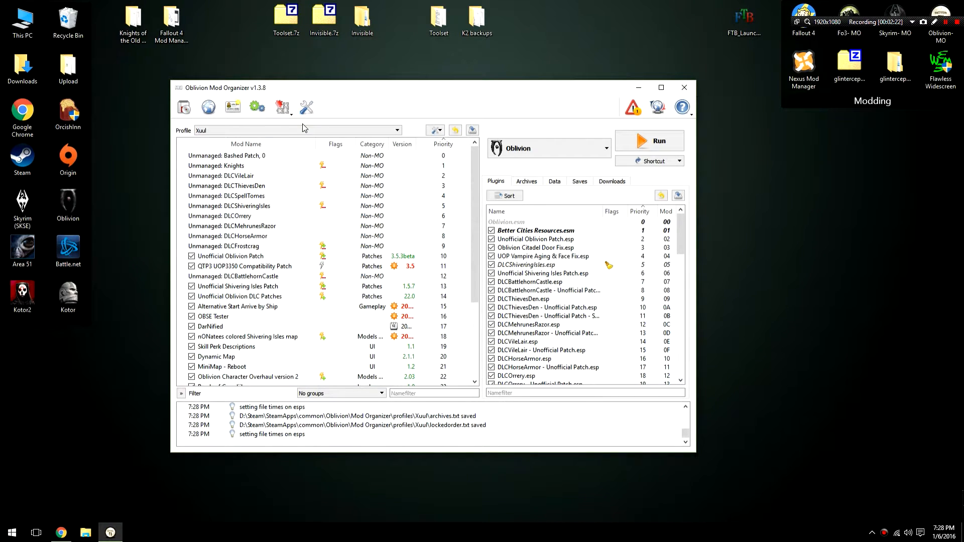
# Step: Reopen the Profiles dialog to confirm the option is ticked, then close it
pyautogui.click(433, 130)
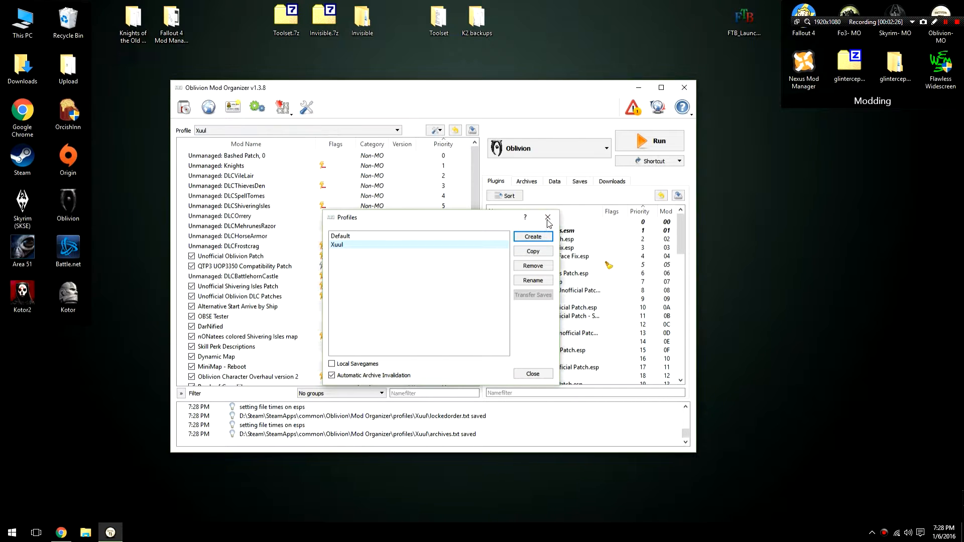
pyautogui.click(546, 217)
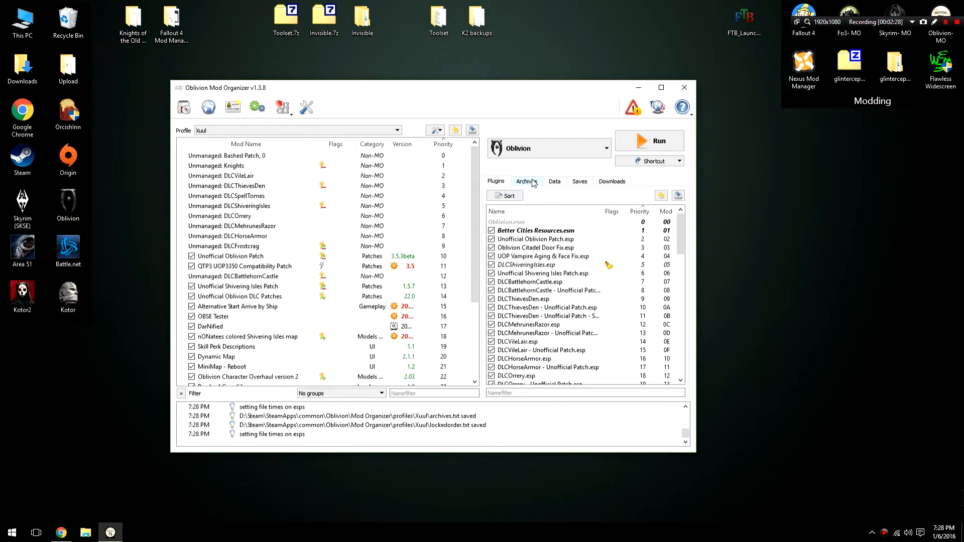
# Step: In the Archives tab, toggle 'Have MO manage archives' off and back on
pyautogui.click(525, 180)
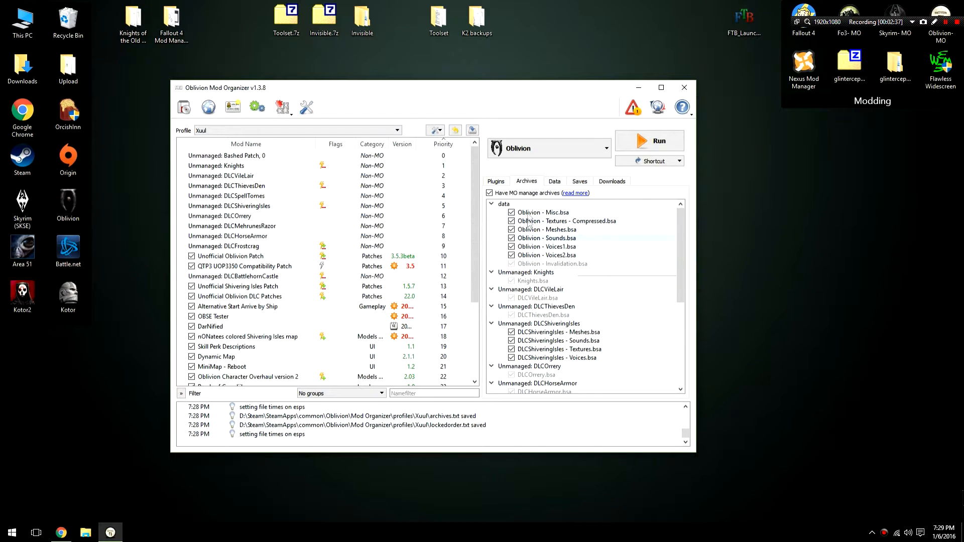
pyautogui.click(489, 193)
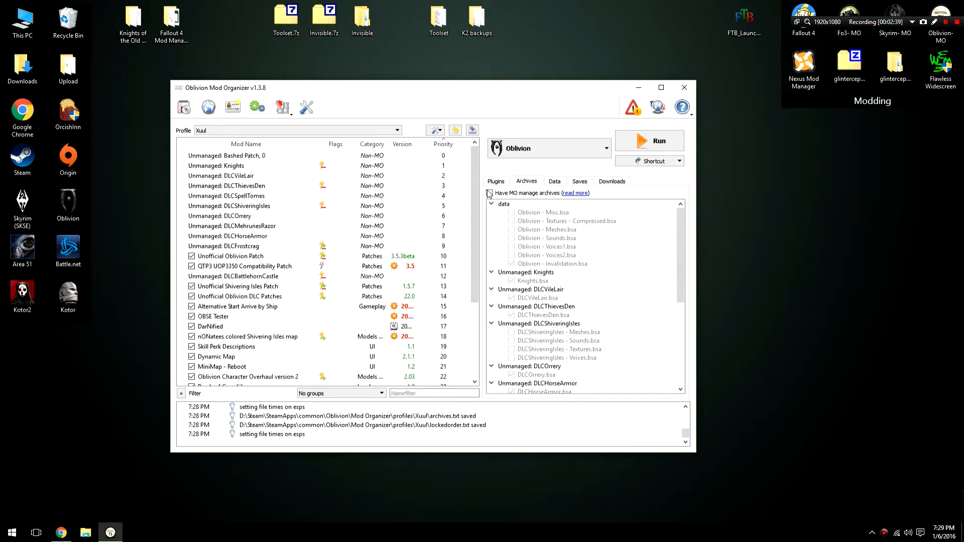
pyautogui.click(488, 192)
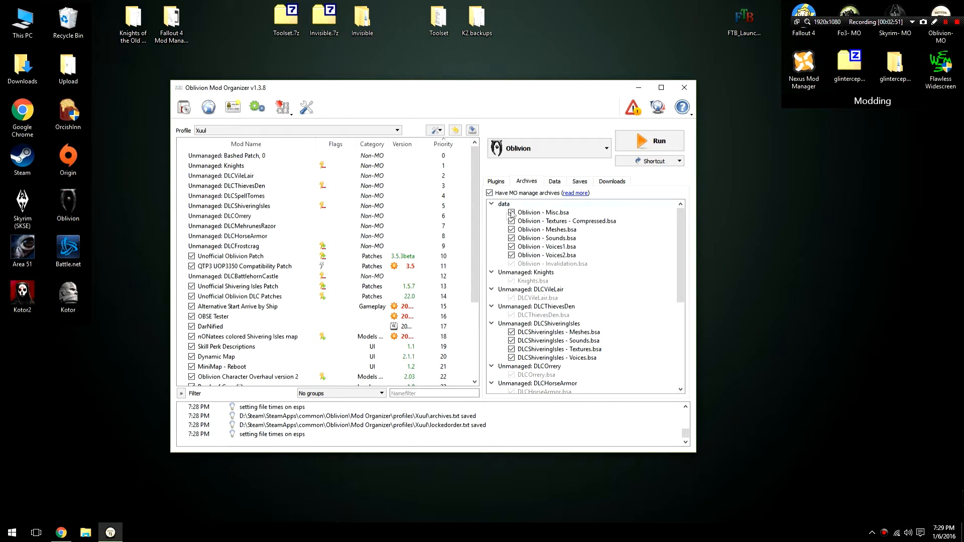
# Step: Move Oblivion - Invalidation.bsa to the top of the data archives, above Oblivion - Misc.bsa
pyautogui.click(546, 247)
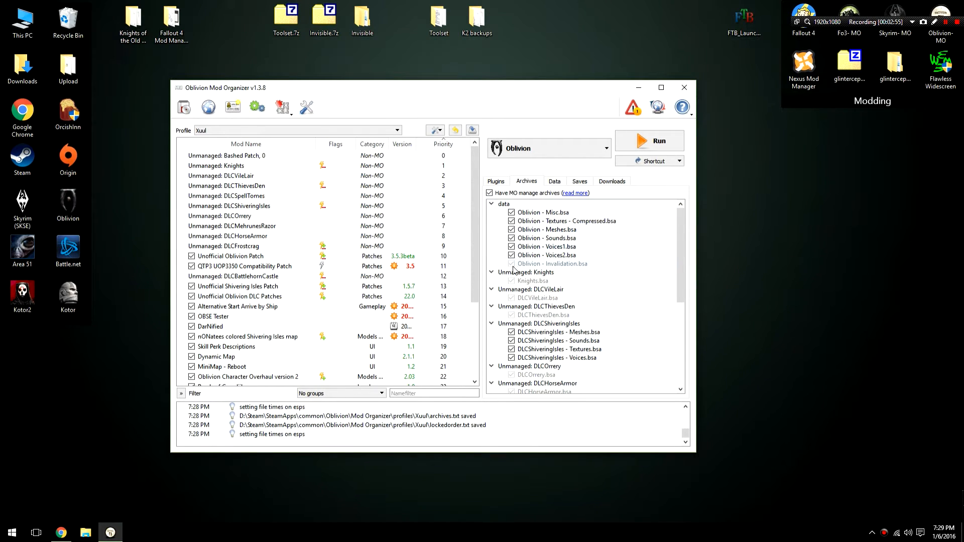
pyautogui.moveTo(524, 273)
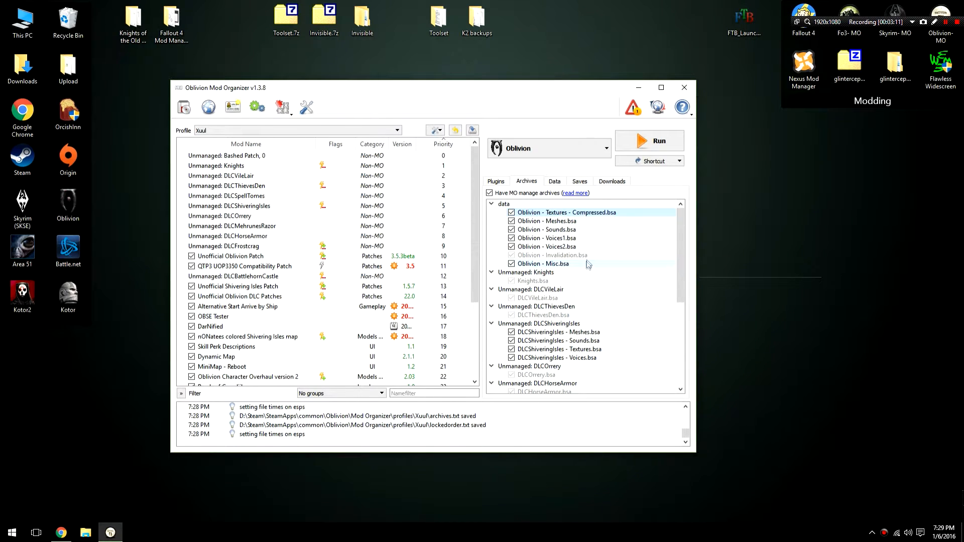
pyautogui.moveTo(566, 212); pyautogui.dragTo(567, 263)
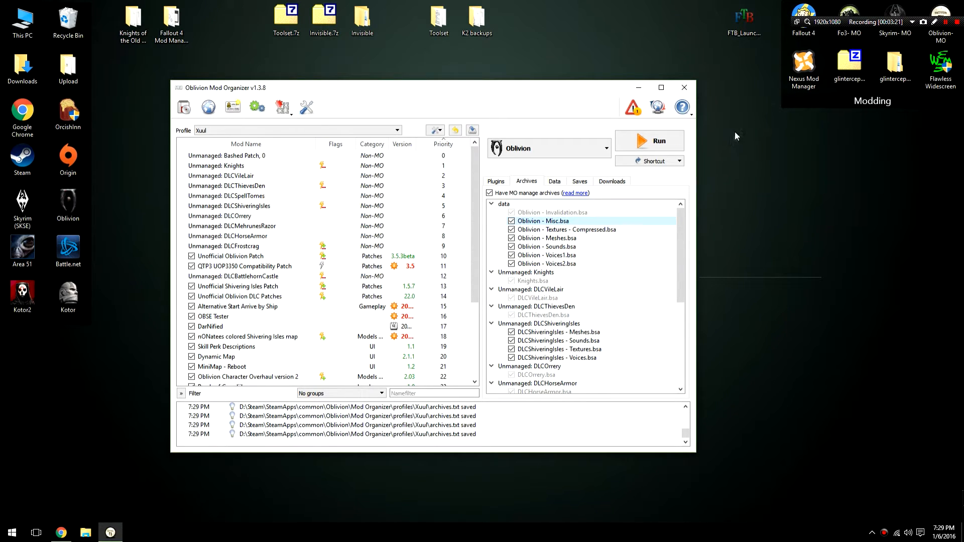
pyautogui.moveTo(708, 100)
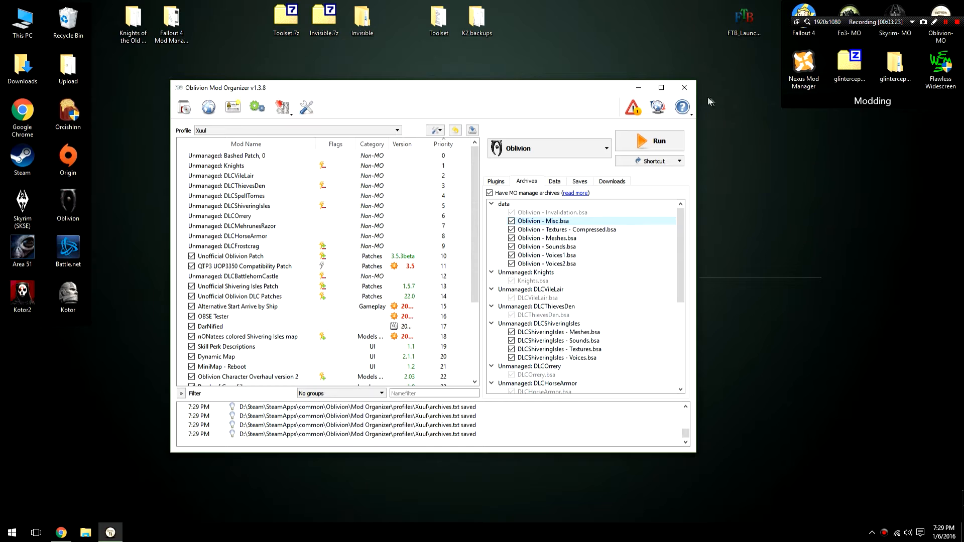
pyautogui.moveTo(710, 99)
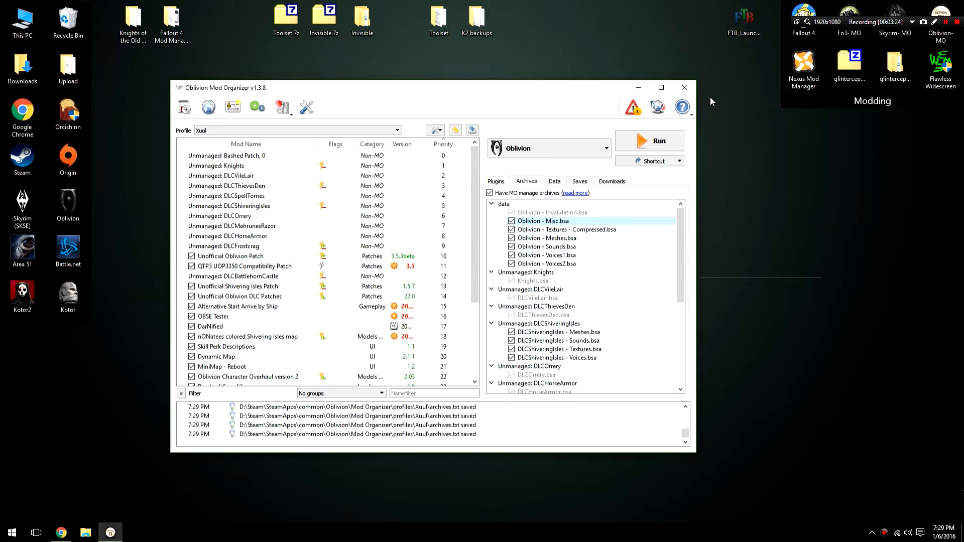
pyautogui.moveTo(190, 510)
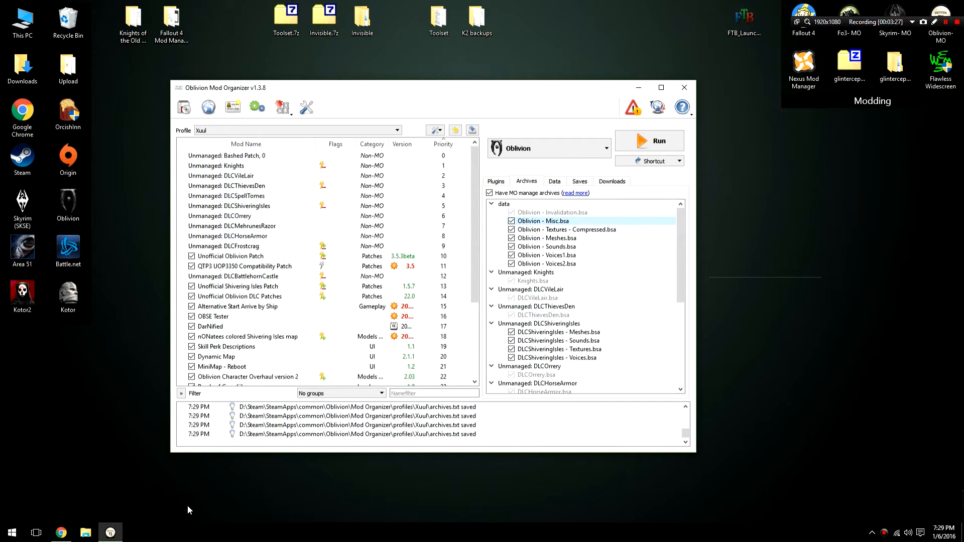
pyautogui.moveTo(113, 521)
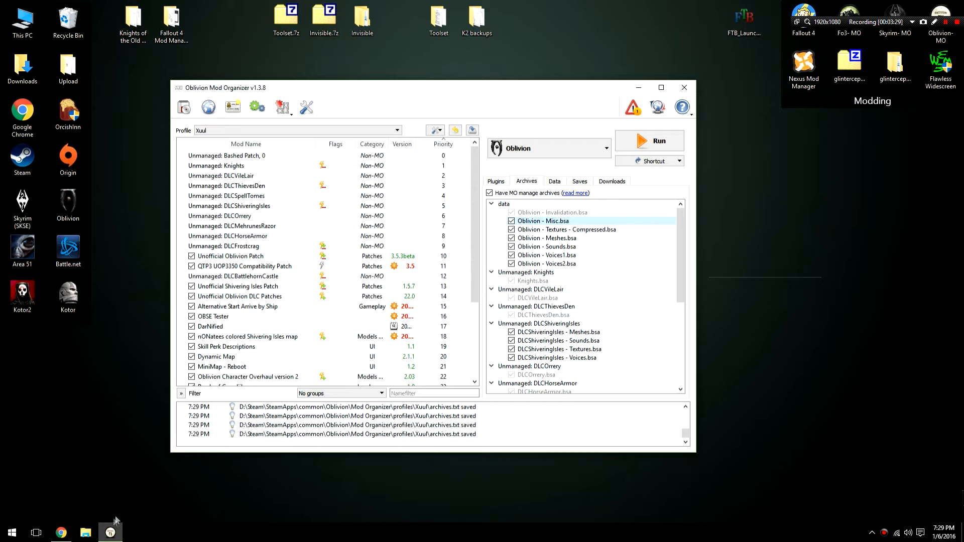
pyautogui.moveTo(61, 533)
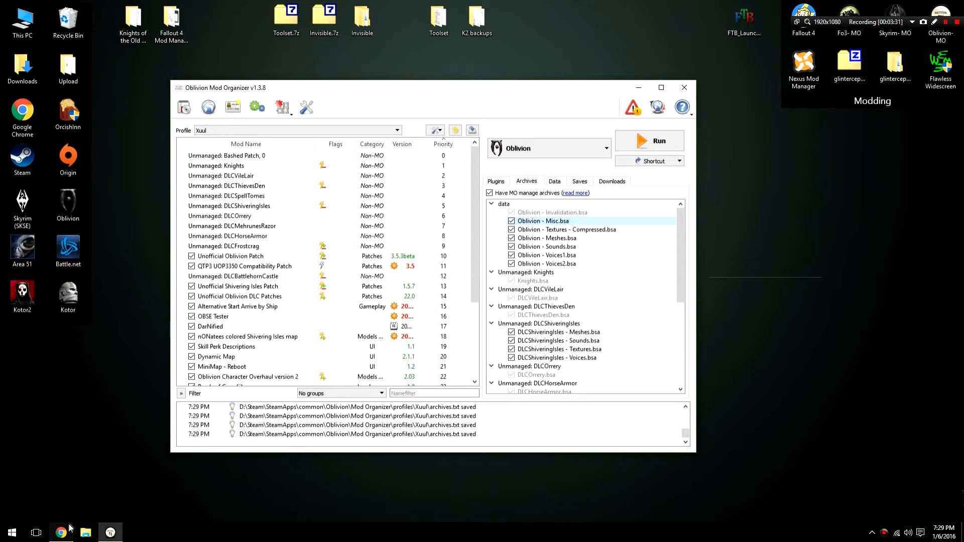
# Step: From the Nexus Files tab, manually download the recommended Installer Version of ArchiveInvalidation Invalidated
pyautogui.click(60, 532)
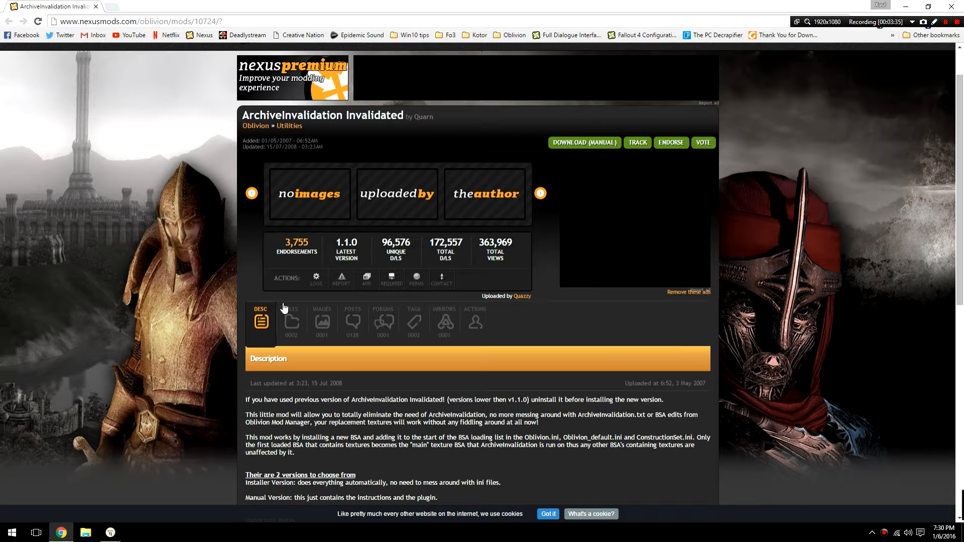
pyautogui.click(291, 319)
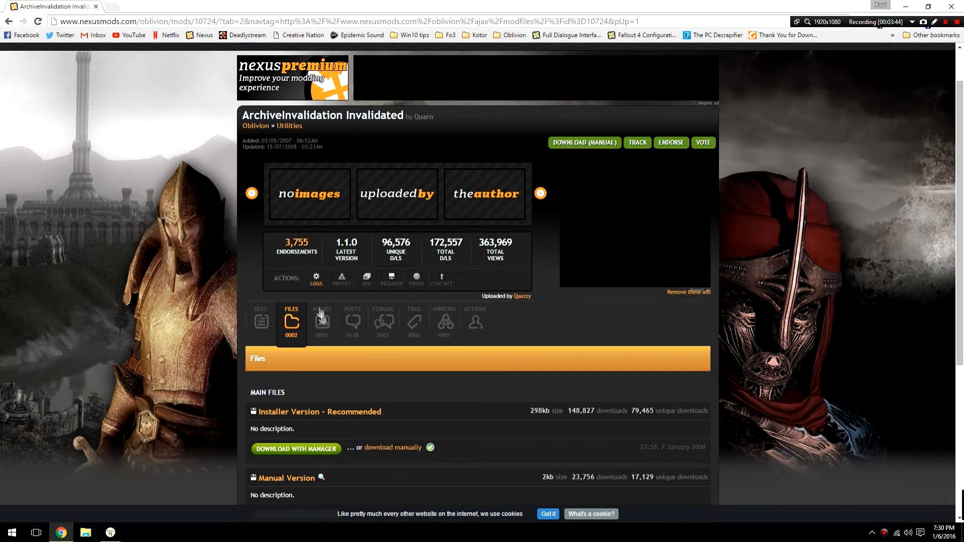
pyautogui.scroll(-3)
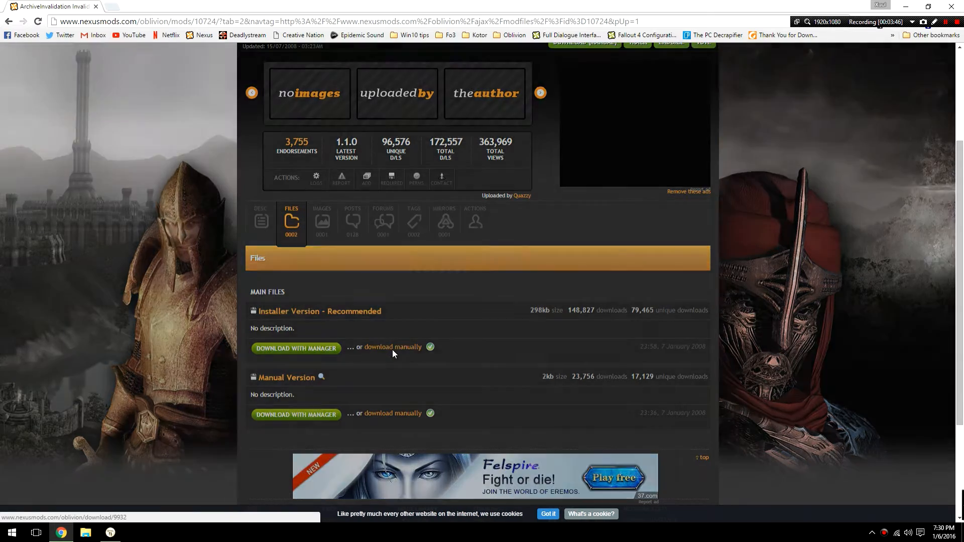
pyautogui.click(393, 346)
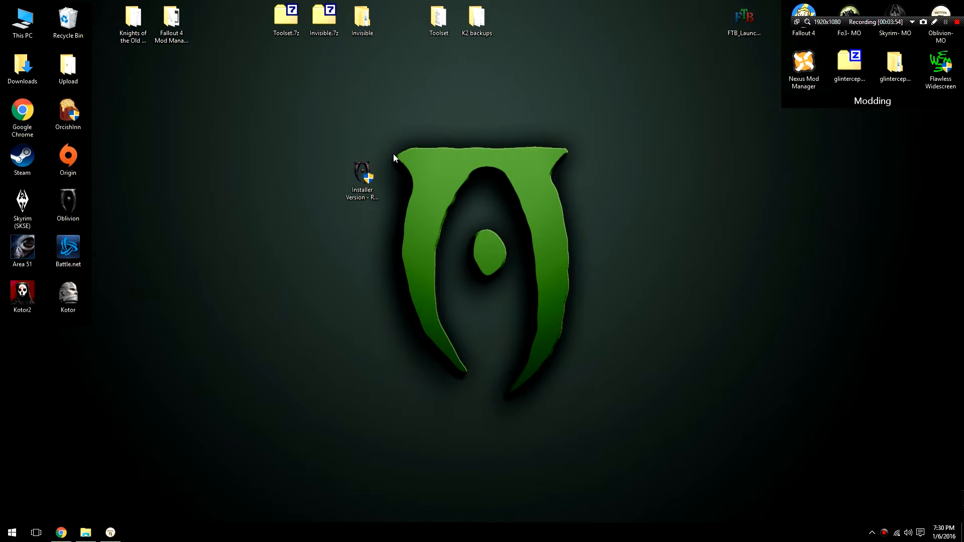
# Step: Run the installer from the Steam\steamapps\common\Oblivion folder in File Explorer
pyautogui.click(362, 178)
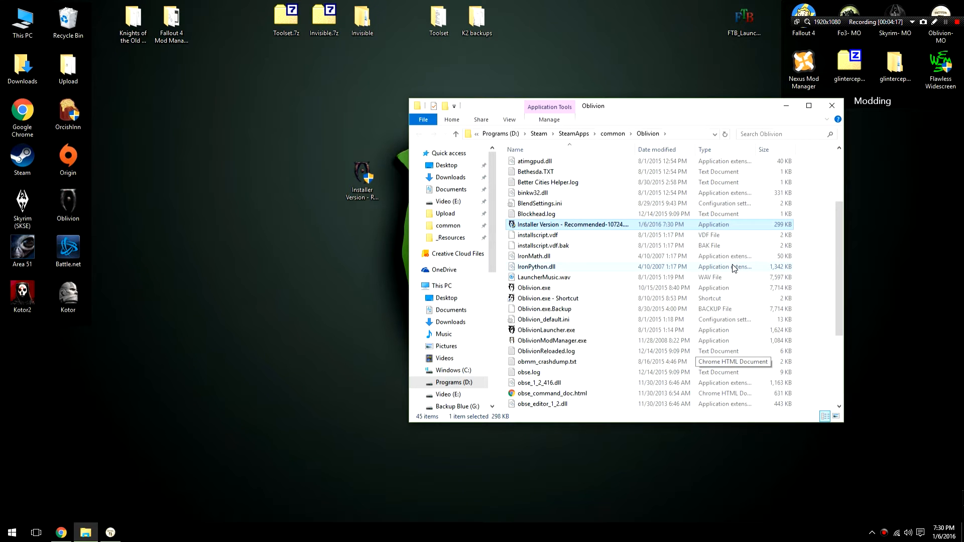
pyautogui.scroll(3)
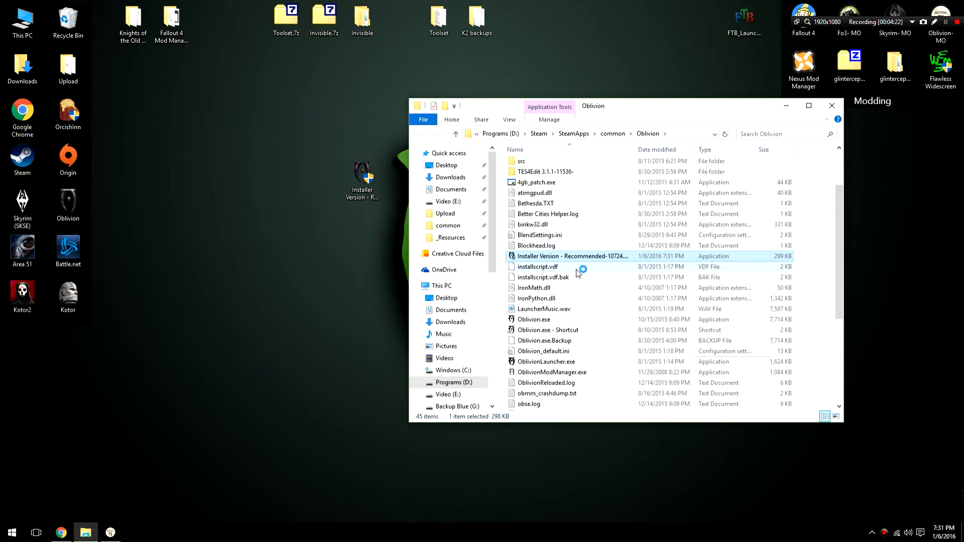
pyautogui.doubleClick(571, 256)
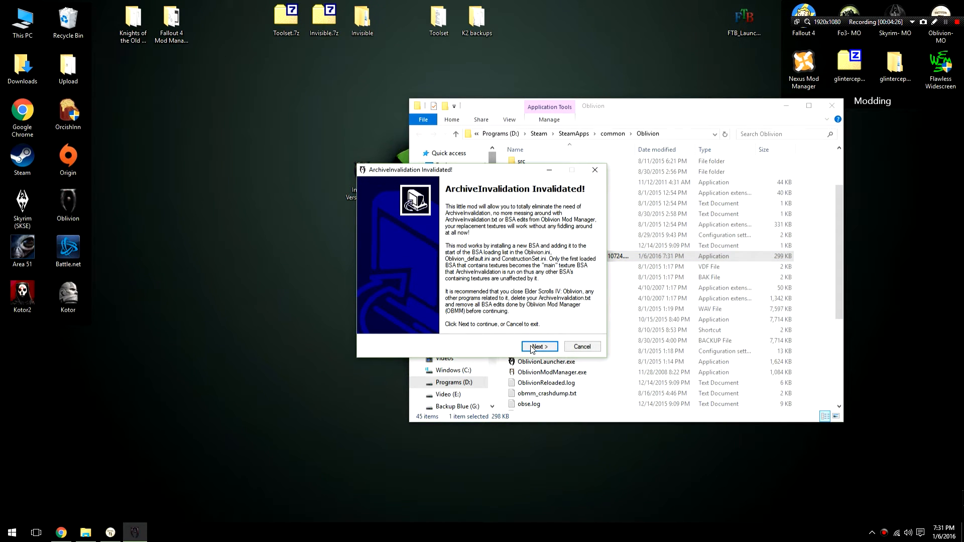
# Step: Accept the license agreement and keep the detected Oblivion folder as the install destination
pyautogui.click(538, 347)
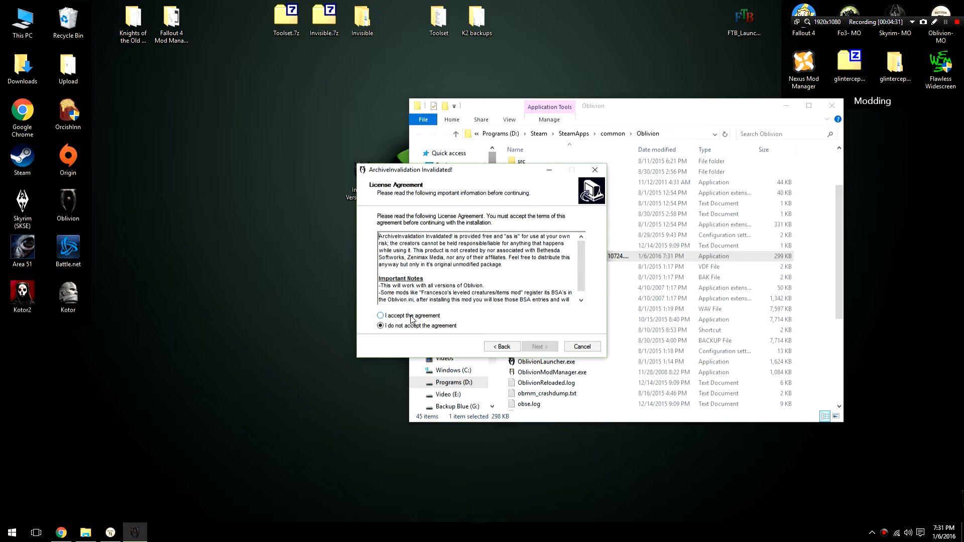
pyautogui.click(379, 315)
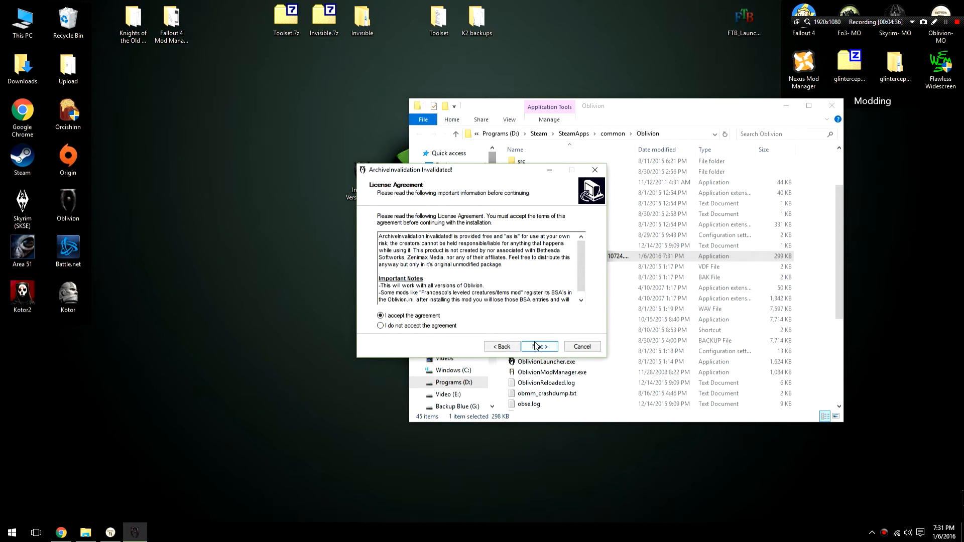
pyautogui.click(538, 346)
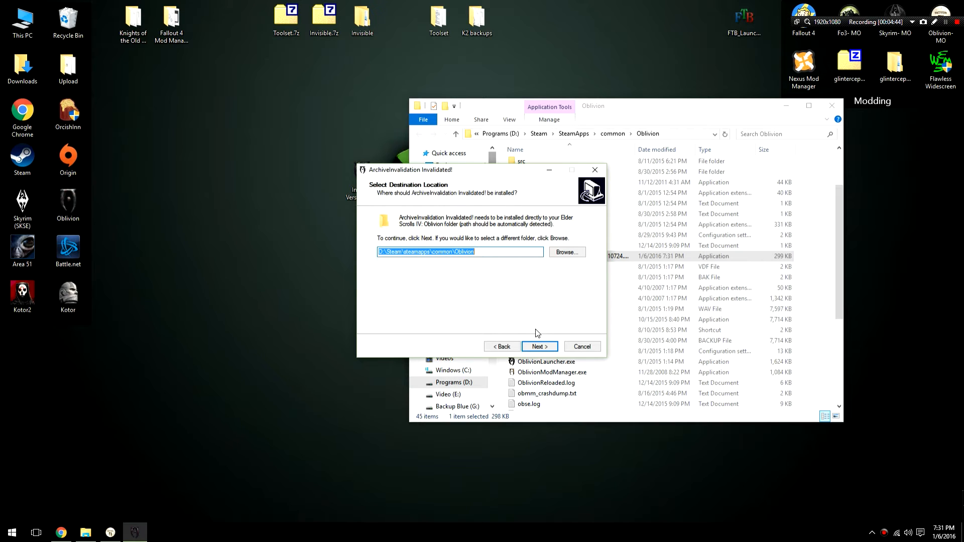
pyautogui.click(538, 346)
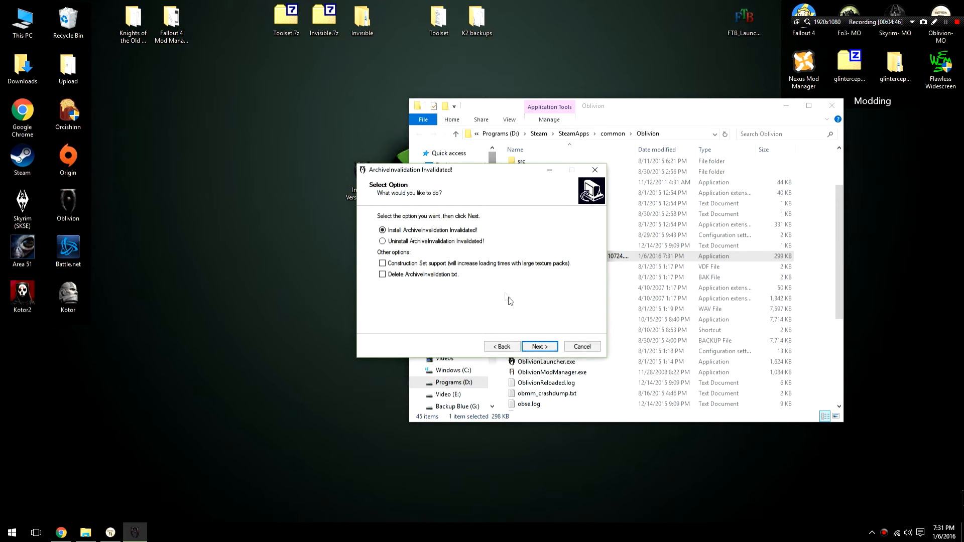
pyautogui.moveTo(436, 240)
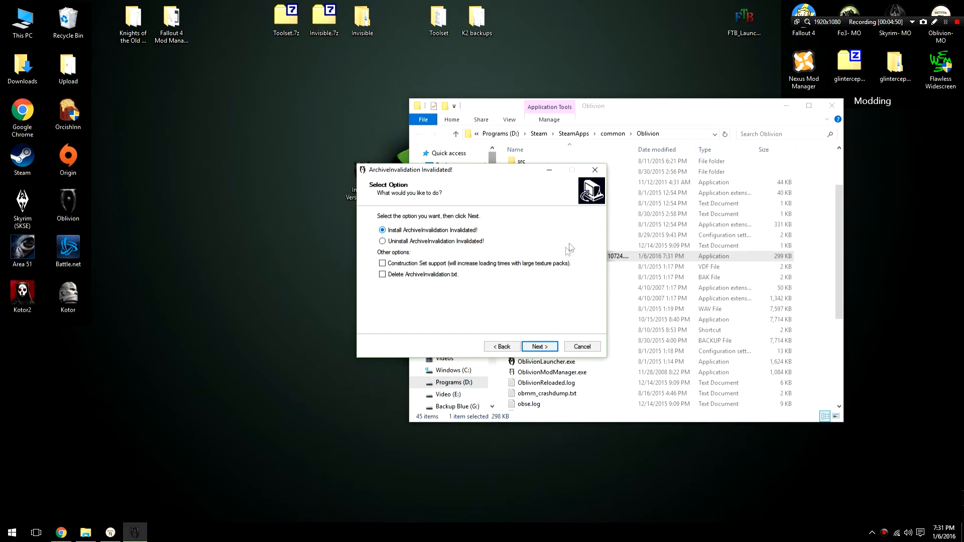
# Step: Choose 'Delete ArchiveInvalidation.txt' and install ArchiveInvalidation Invalidated
pyautogui.click(382, 274)
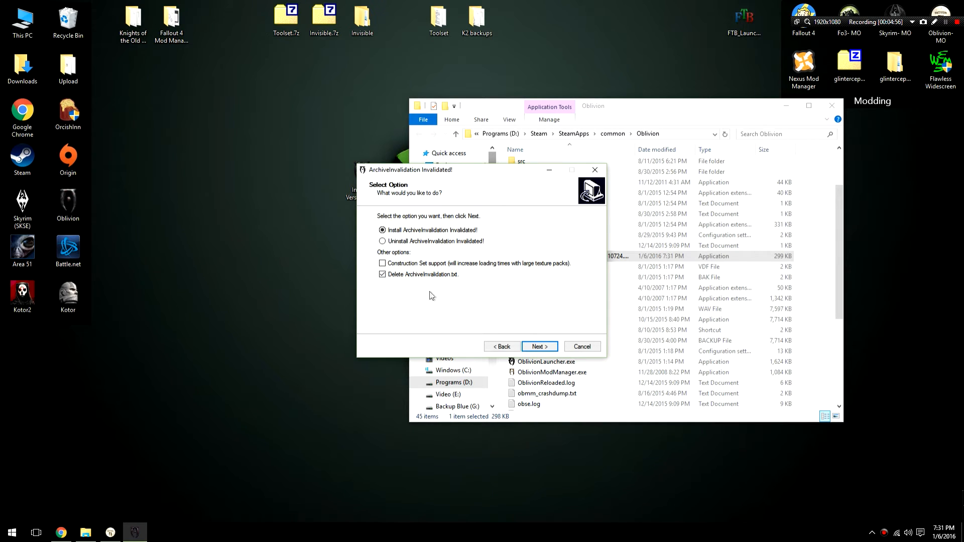
pyautogui.moveTo(544, 308)
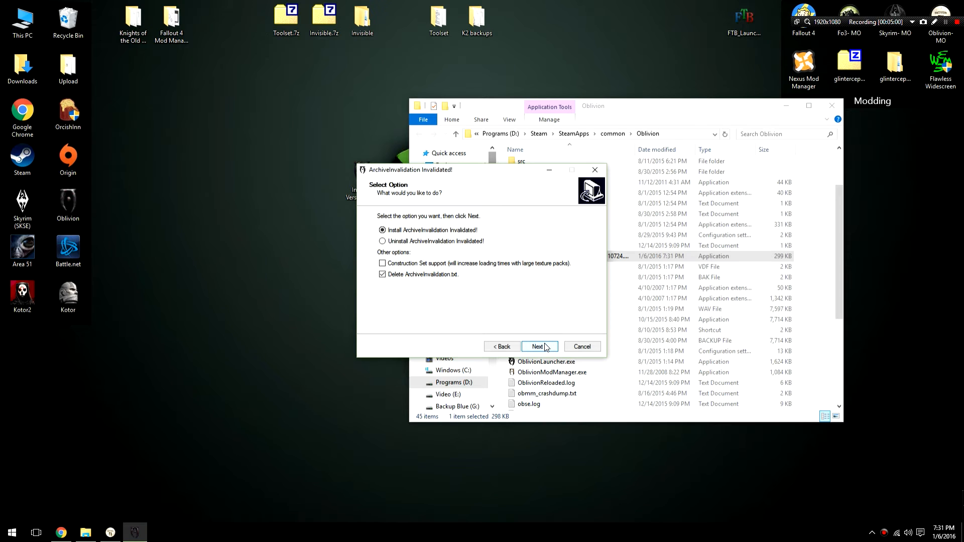
pyautogui.click(539, 347)
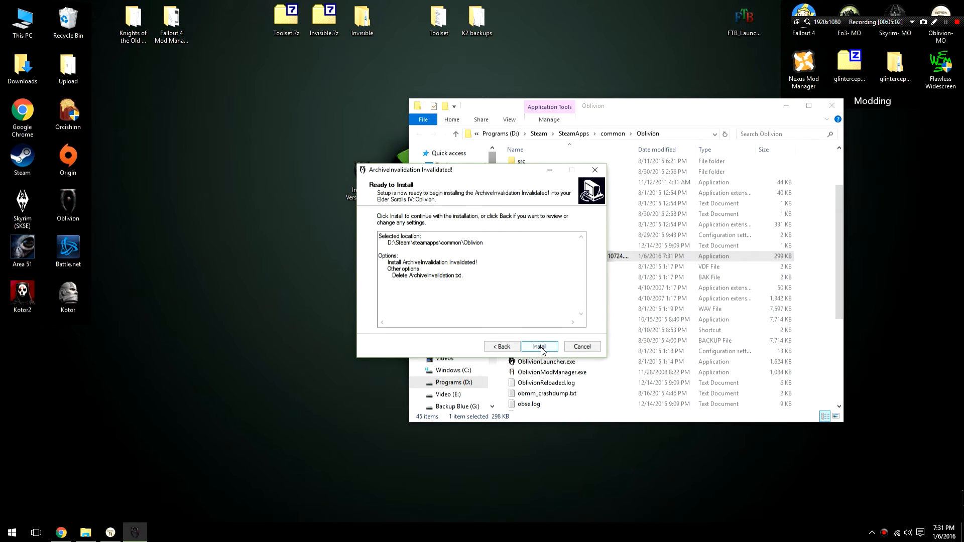
pyautogui.click(539, 346)
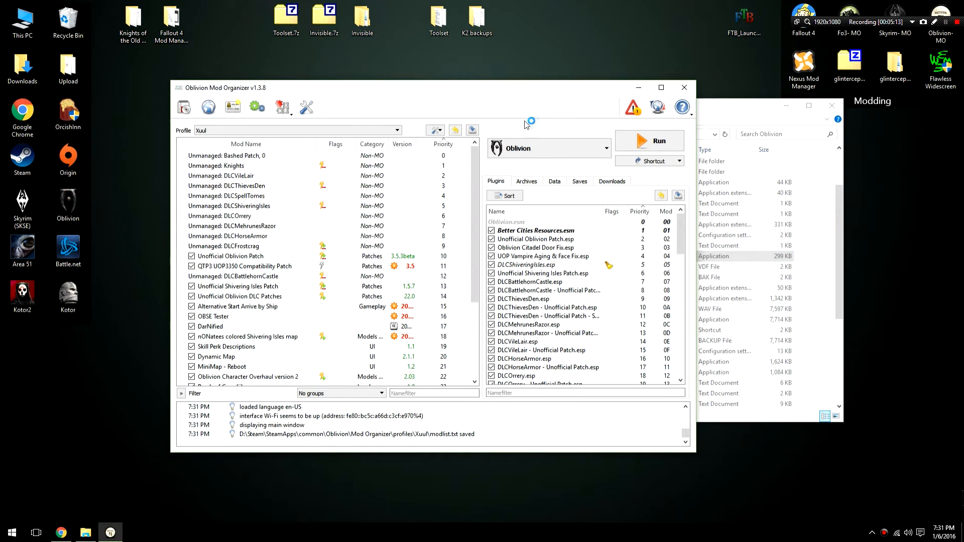
# Step: Tick ArchiveInvalidationInvalidated!.bsa in Mod Organizer's Archives list
pyautogui.click(525, 181)
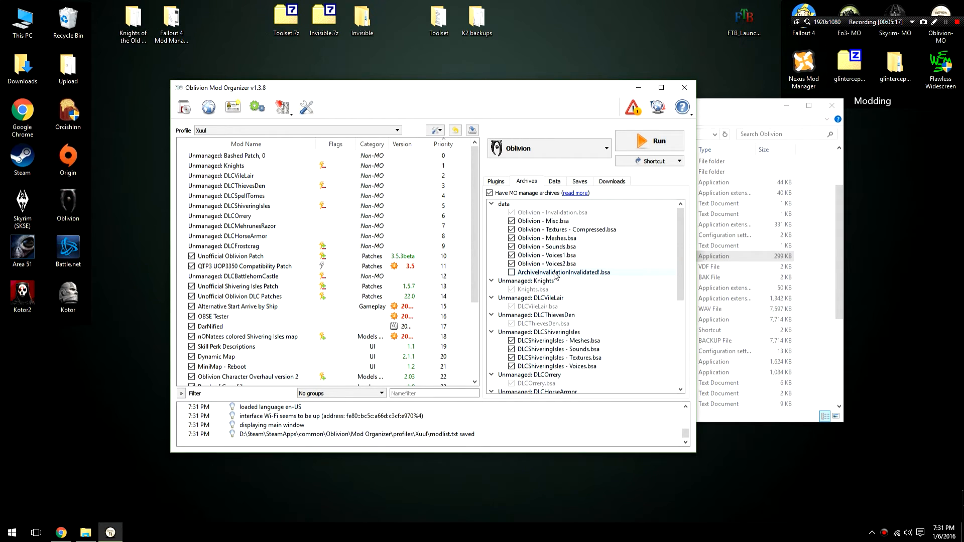
pyautogui.click(511, 272)
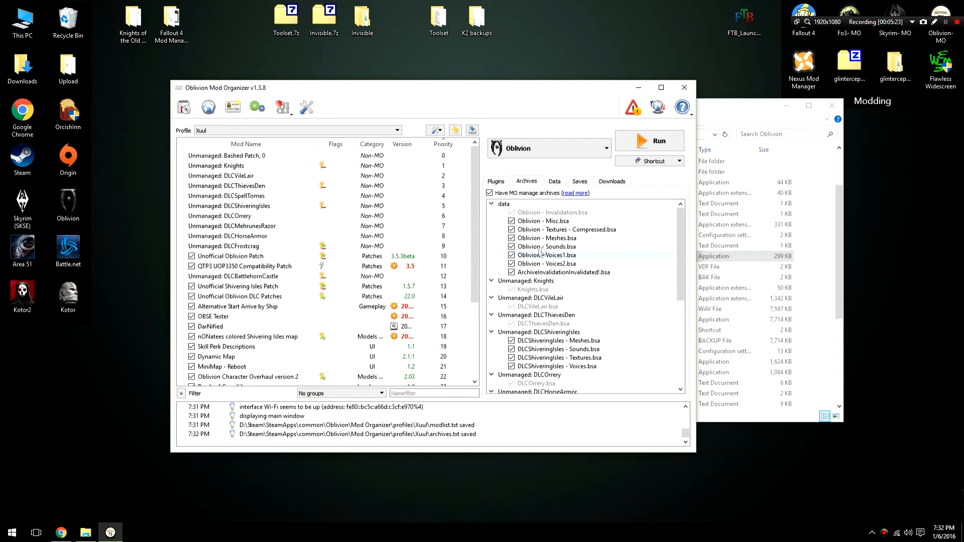
pyautogui.moveTo(562, 264)
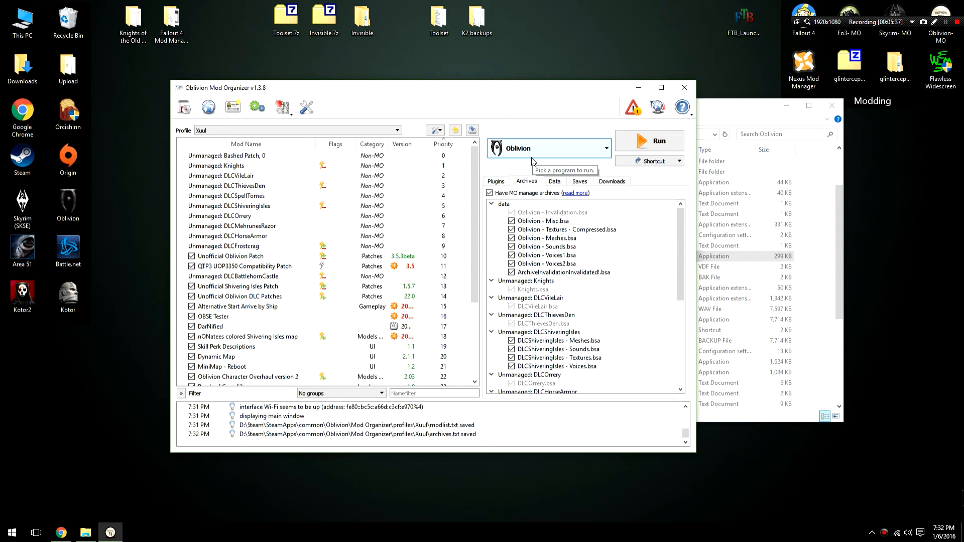
pyautogui.moveTo(532, 162)
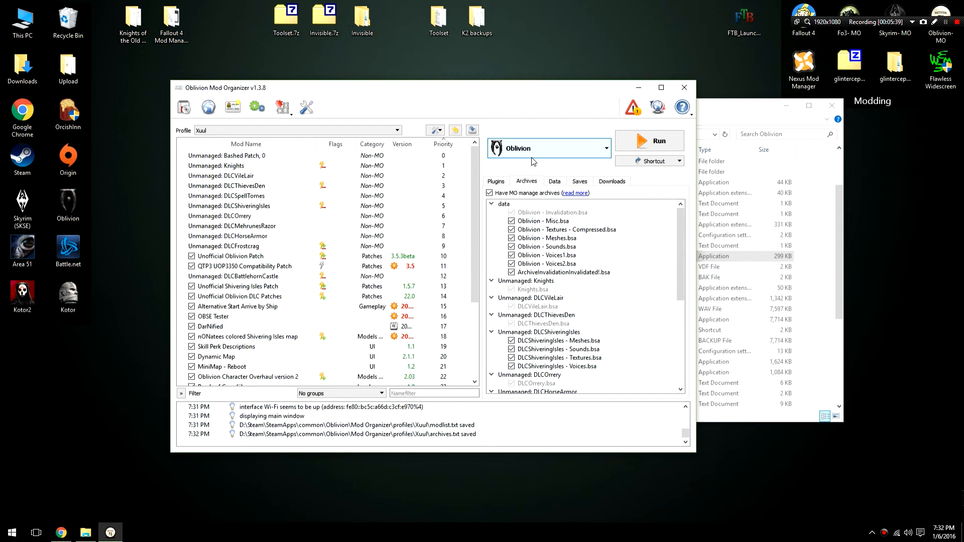